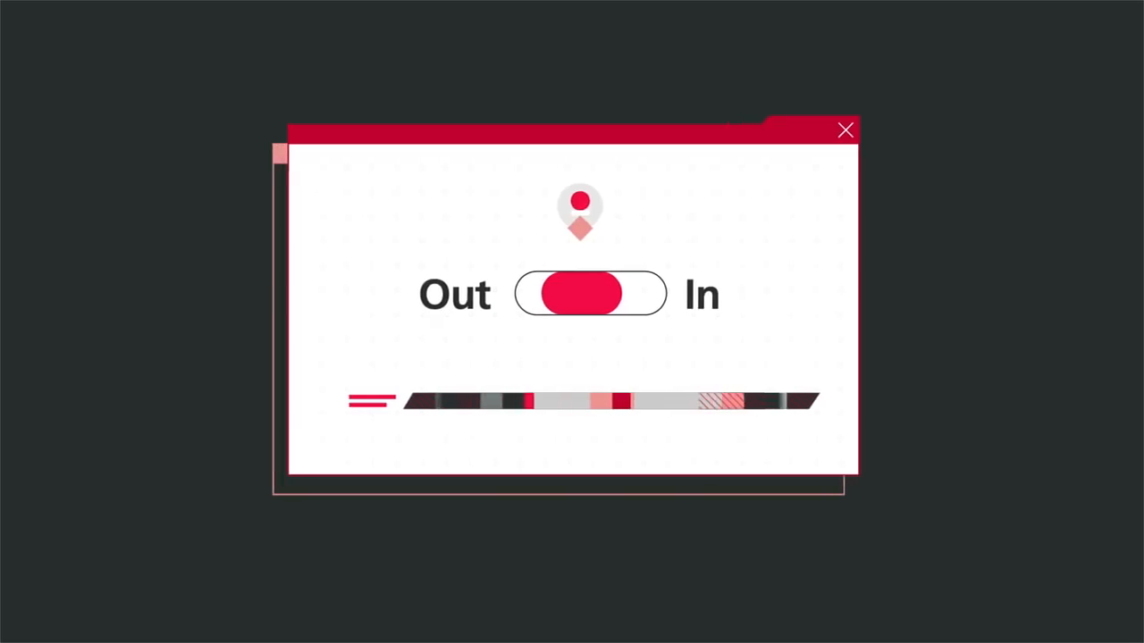
Let the check-in toggle slide toward Out as the animation plays.
{"action": "left_click", "coordinate": [588, 293]}
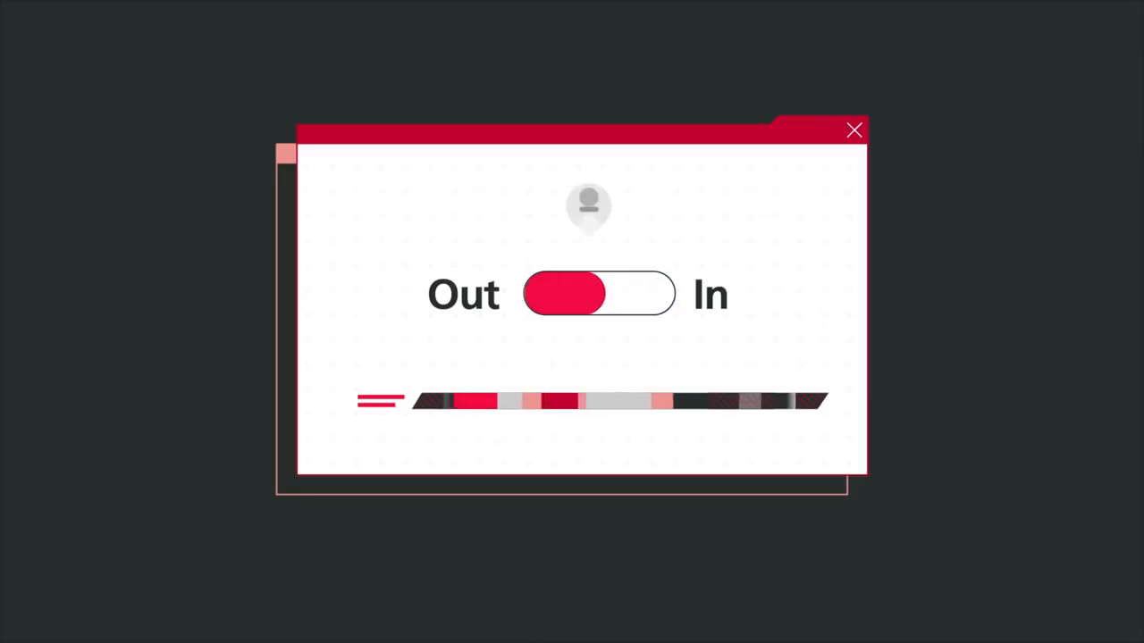